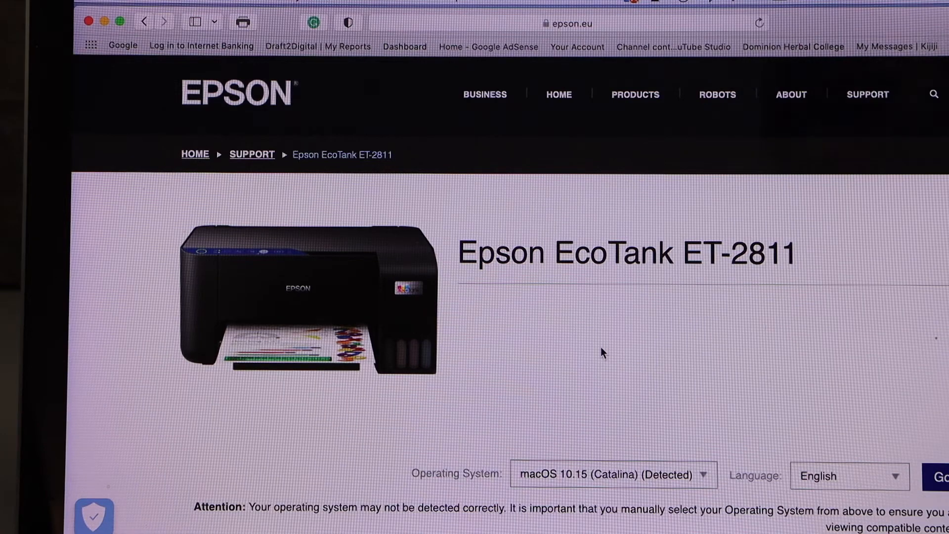
- Download Epson Product Setup (v1.0) and launch Epson Installer from the disk image
{"action": "scroll", "scroll_direction": "down", "scroll_amount": 3}
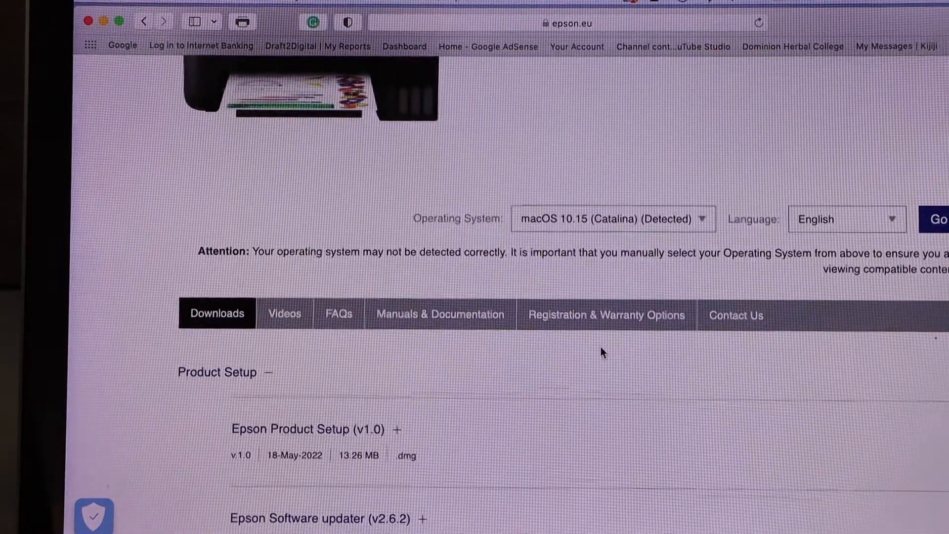
{"action": "scroll", "scroll_direction": "down", "scroll_amount": 3}
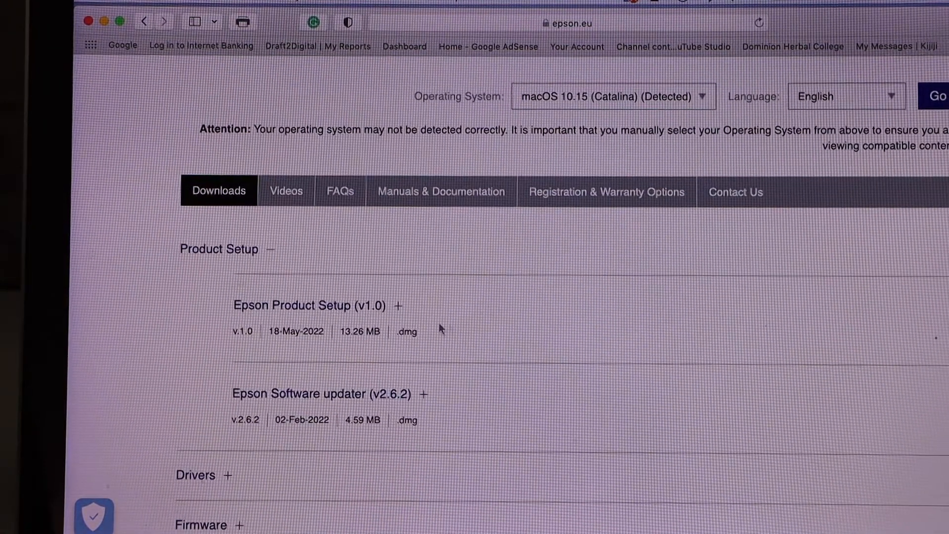
{"action": "mouse_move", "coordinate": [301, 312]}
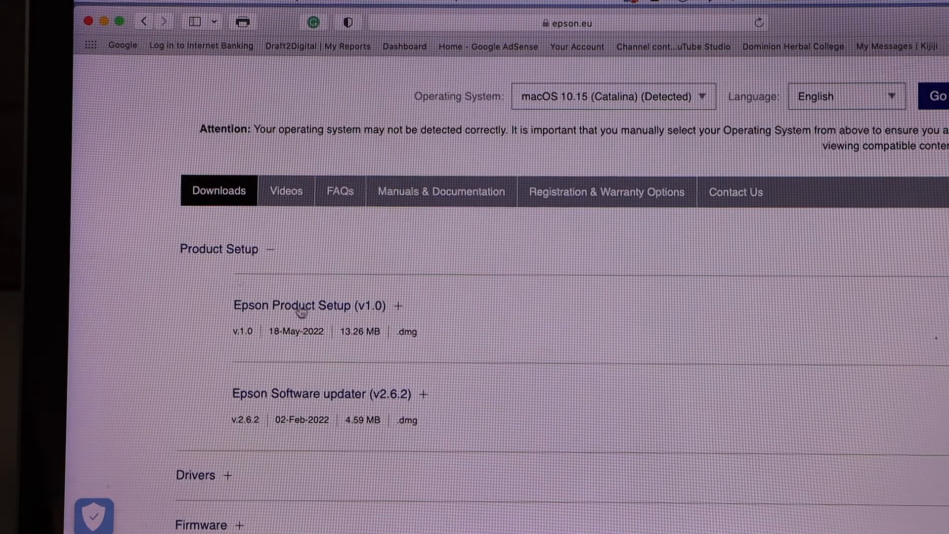
{"action": "left_click", "coordinate": [397, 305]}
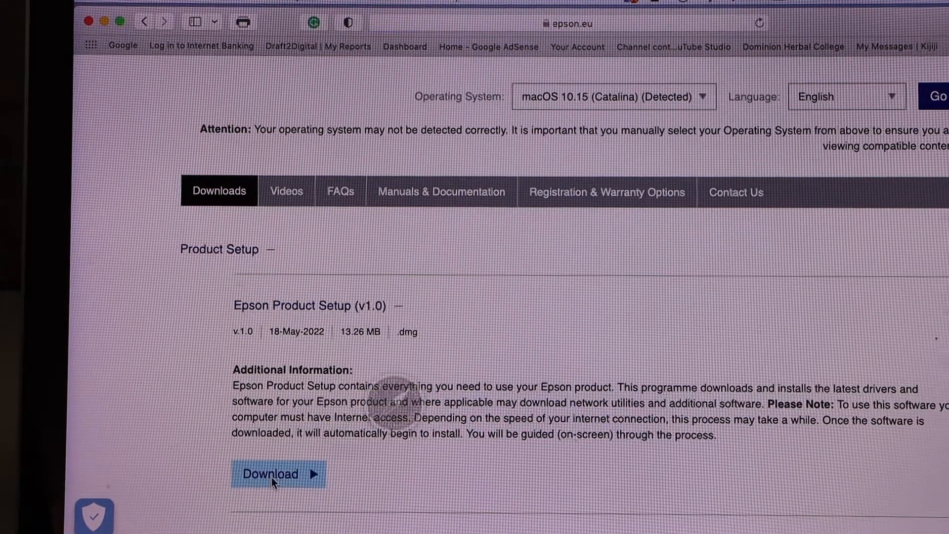
{"action": "left_click", "coordinate": [270, 474]}
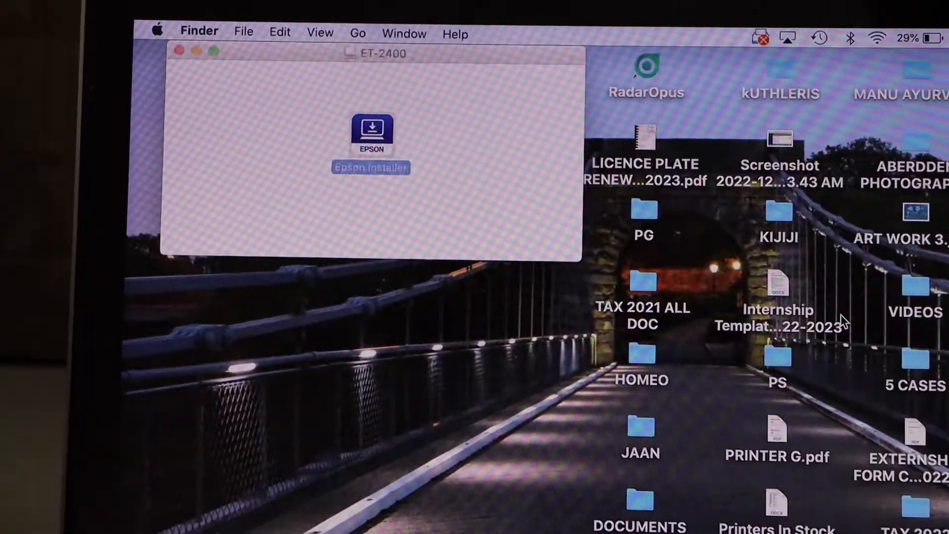
{"action": "double_click", "coordinate": [371, 131]}
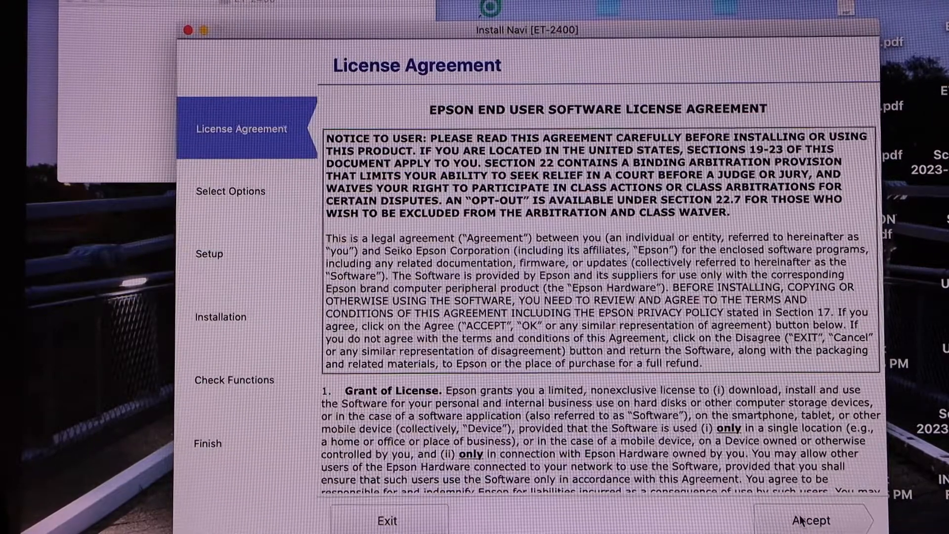
- Accept the license, turn off usage-data collection, and confirm ink tanks are filled
{"action": "left_click", "coordinate": [810, 520]}
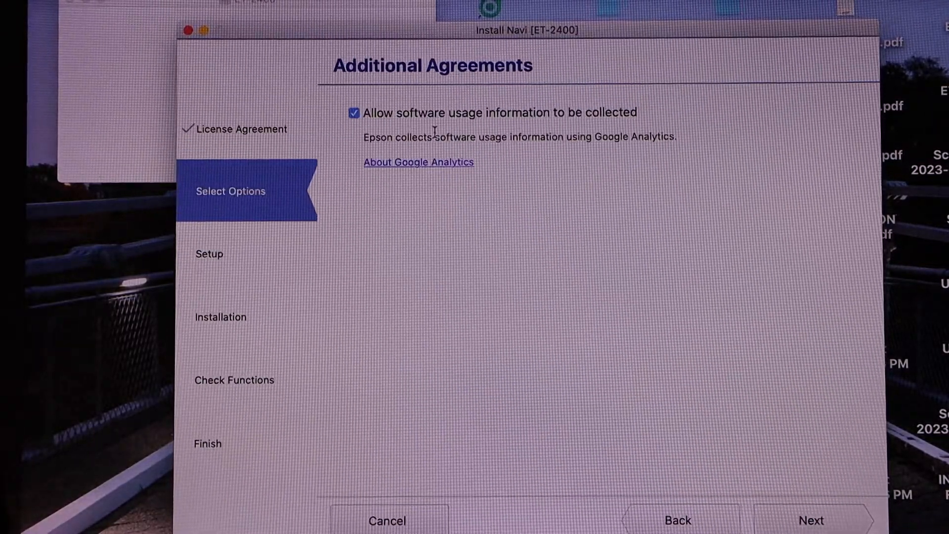
{"action": "left_click", "coordinate": [354, 113]}
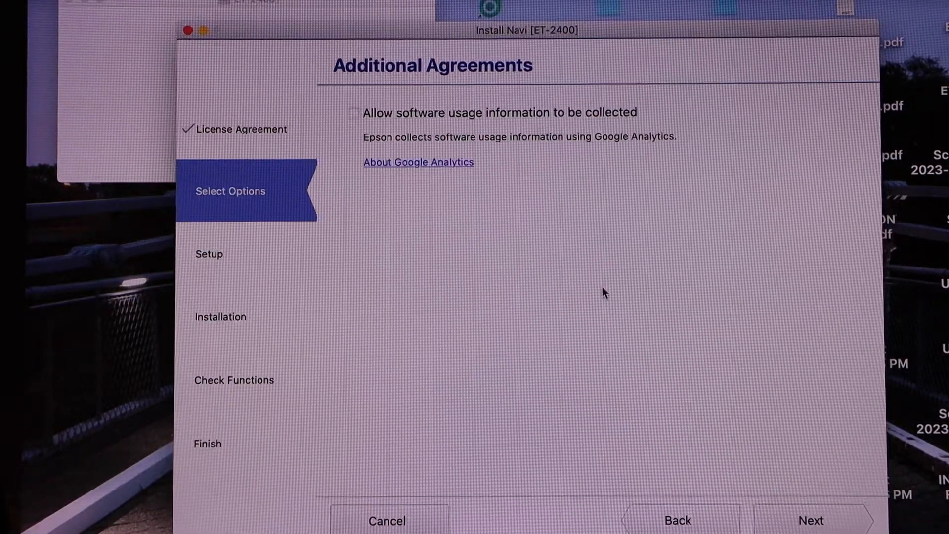
{"action": "left_click", "coordinate": [809, 521]}
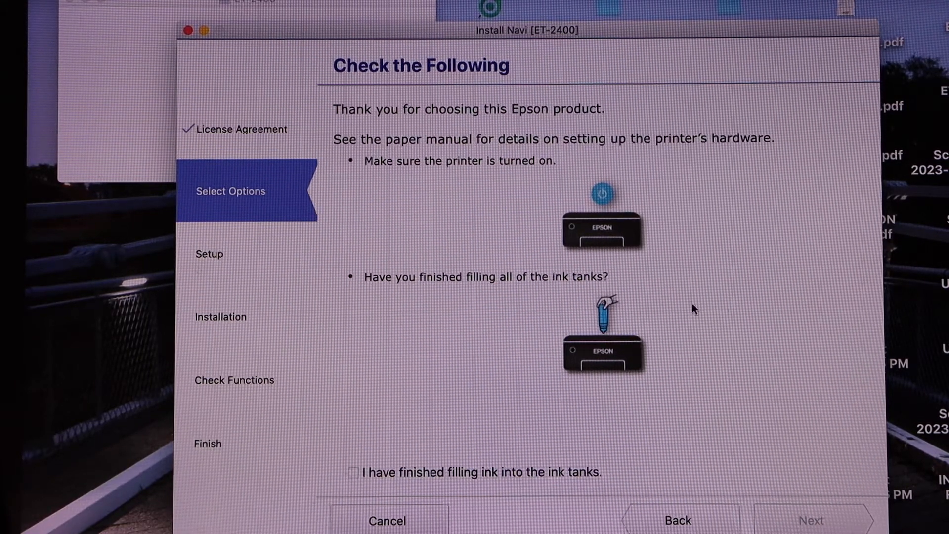
{"action": "mouse_move", "coordinate": [355, 479]}
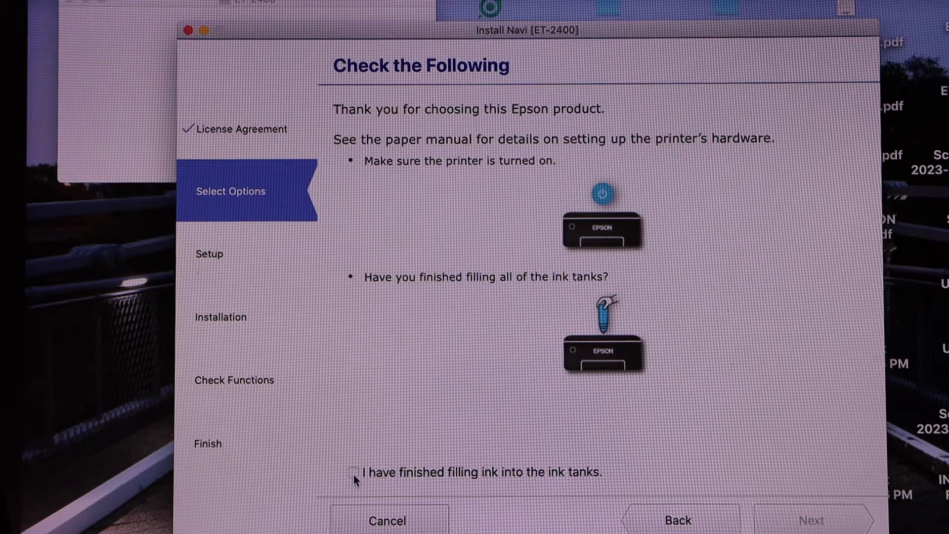
{"action": "left_click", "coordinate": [811, 520]}
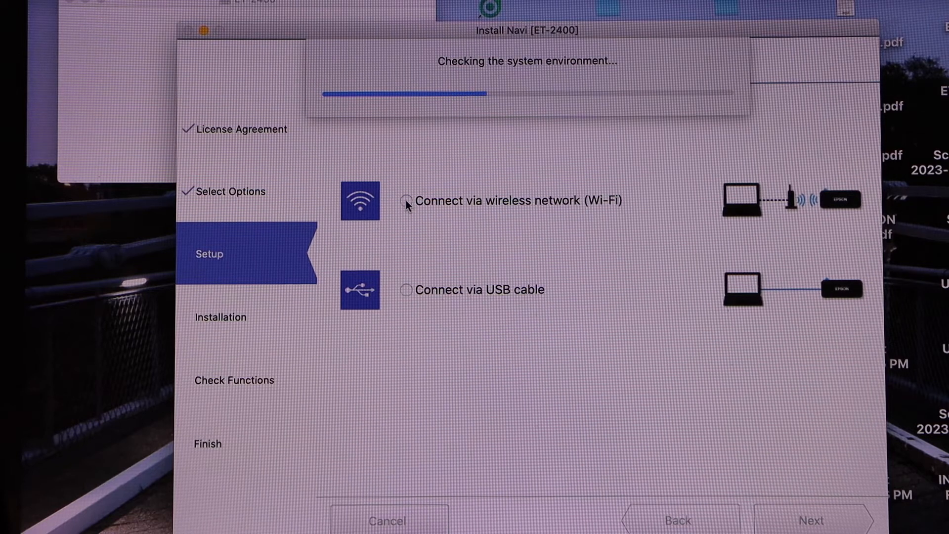
- Choose Wi-Fi connection, exclude Manuals from the software list, and install
{"action": "left_click", "coordinate": [810, 520]}
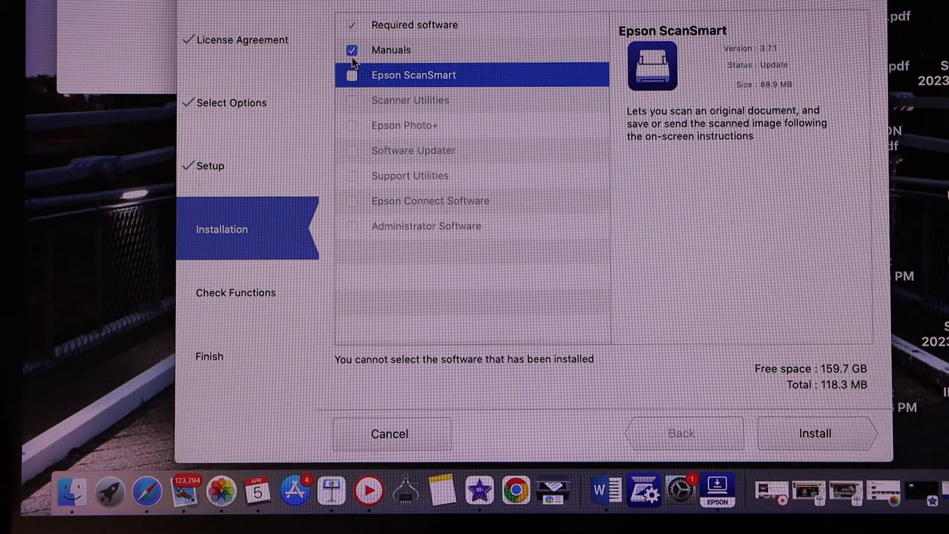
{"action": "left_click", "coordinate": [391, 51]}
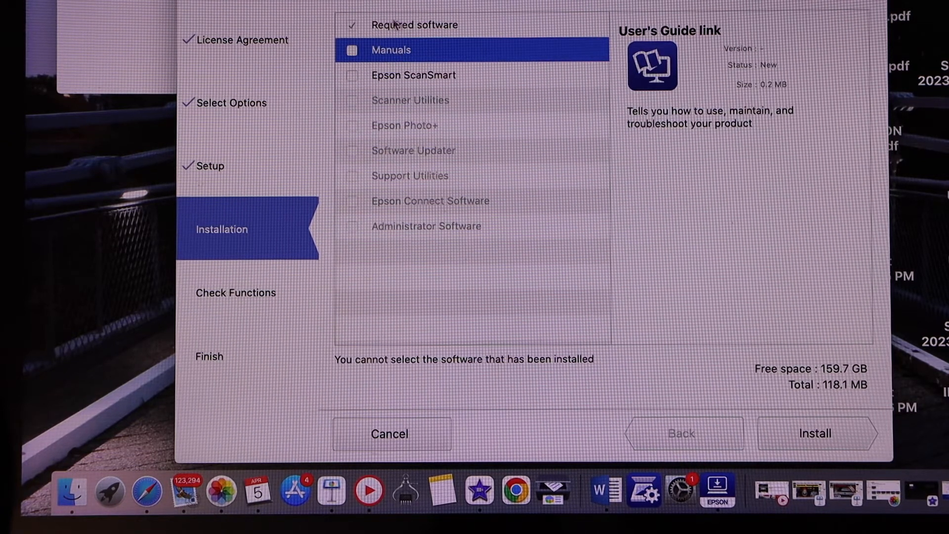
{"action": "mouse_move", "coordinate": [815, 433]}
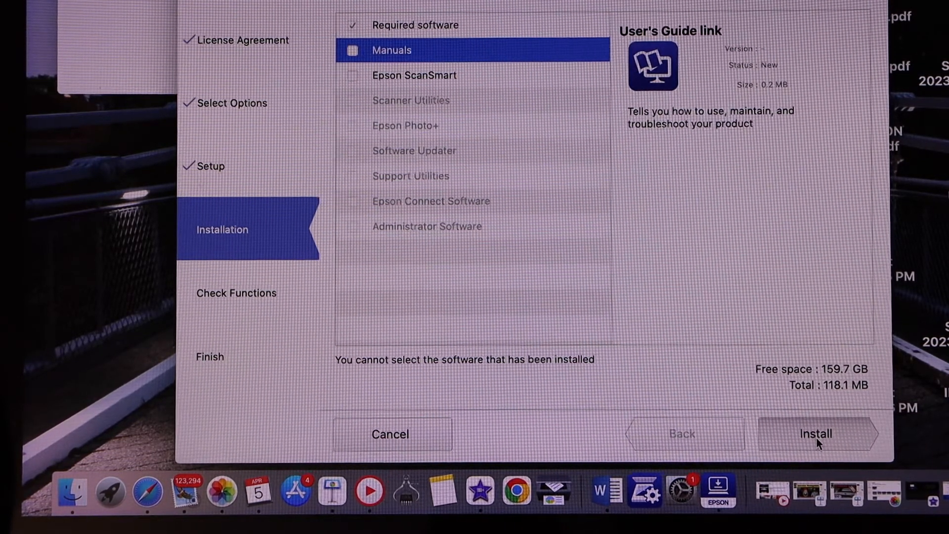
{"action": "left_click", "coordinate": [815, 434]}
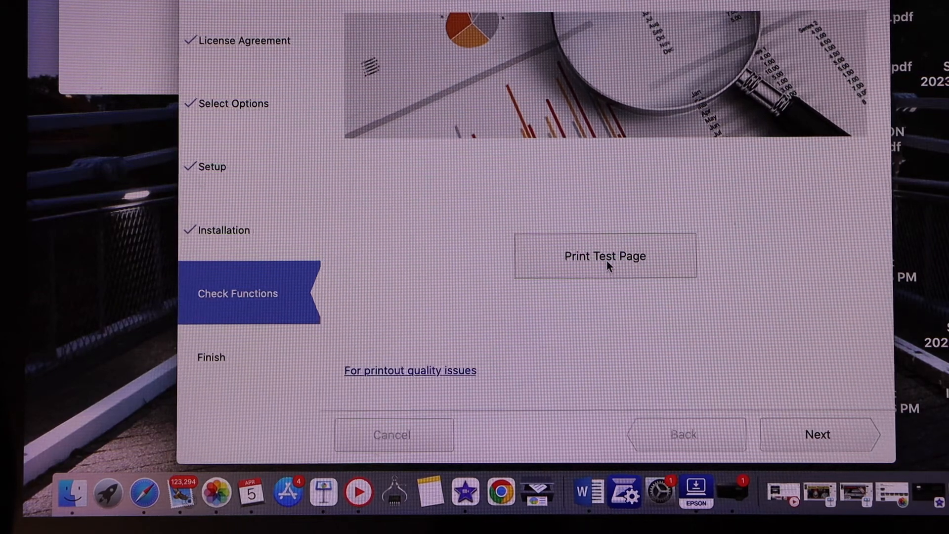
- Print a test page, skip the firmware update, and pass the Extended Service Plan
{"action": "left_click", "coordinate": [604, 256]}
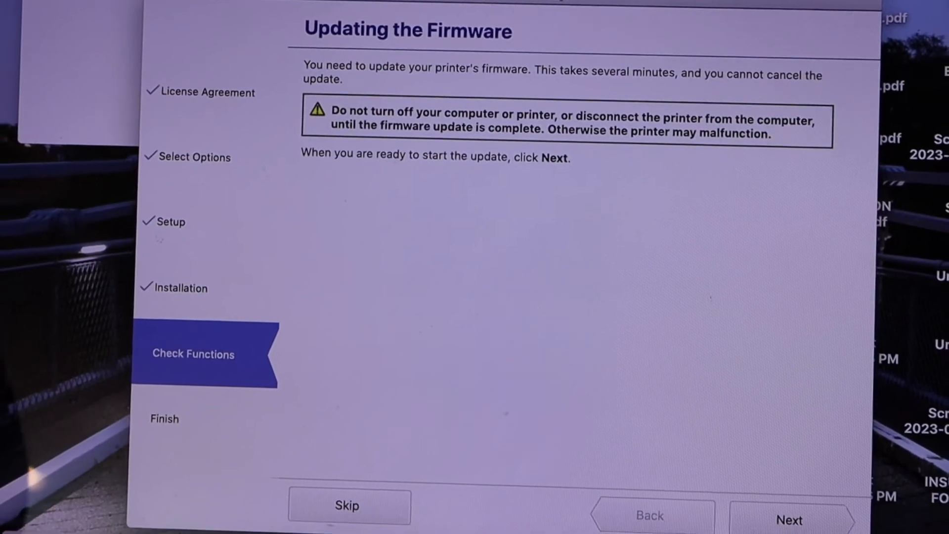
{"action": "left_click", "coordinate": [789, 520]}
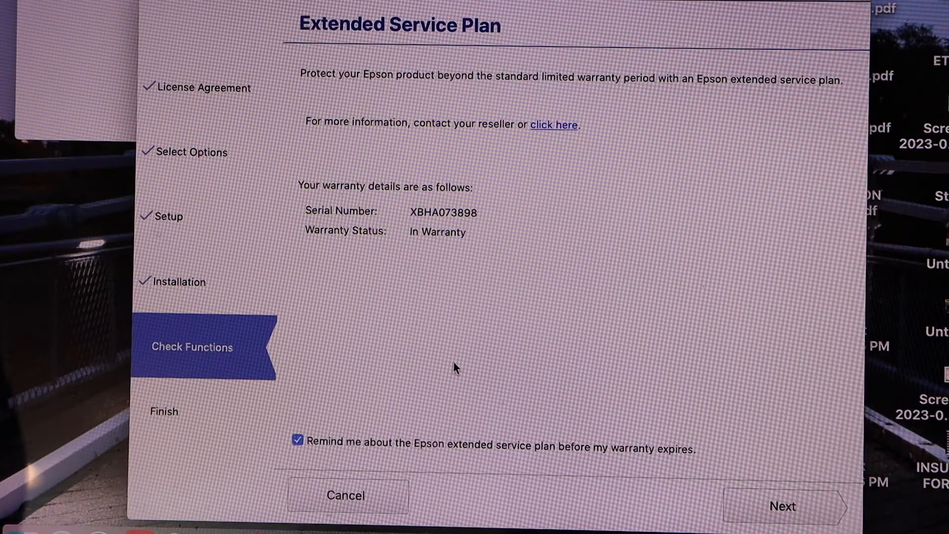
{"action": "mouse_move", "coordinate": [427, 386]}
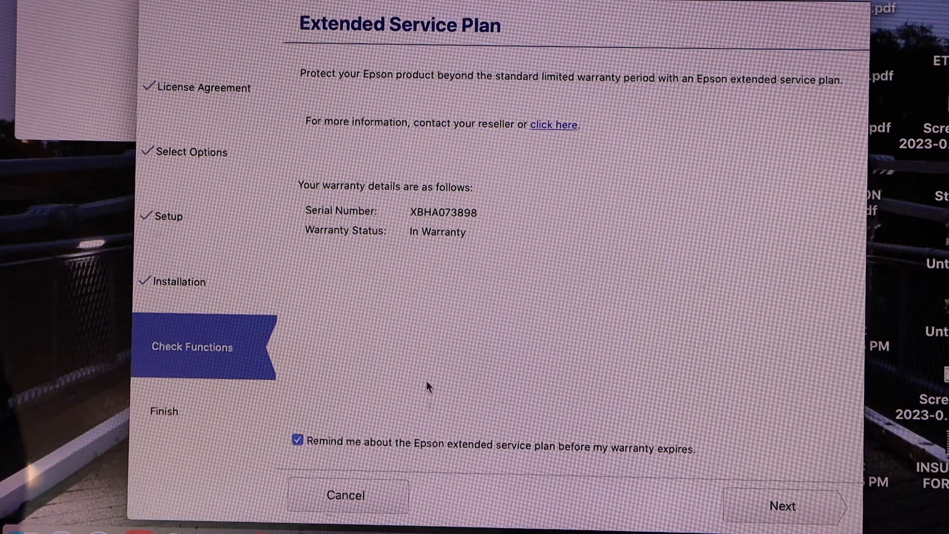
{"action": "left_click", "coordinate": [781, 506]}
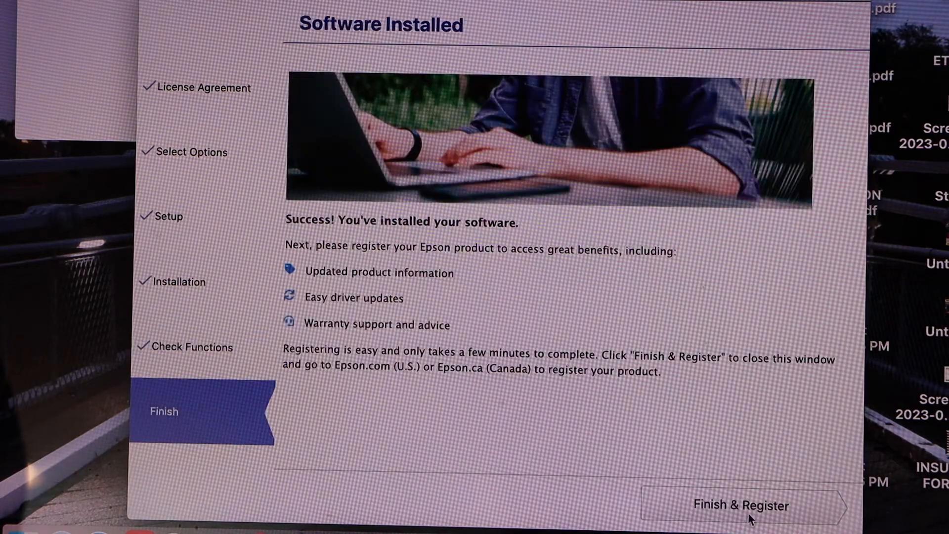